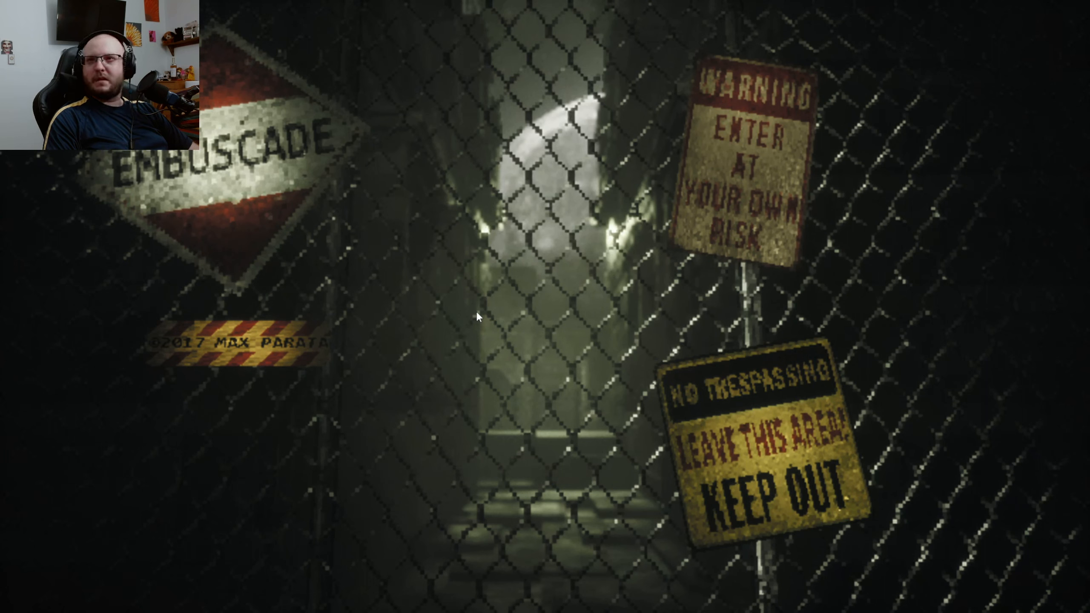
{"action": "mouse_move", "coordinate": [346, 213]}
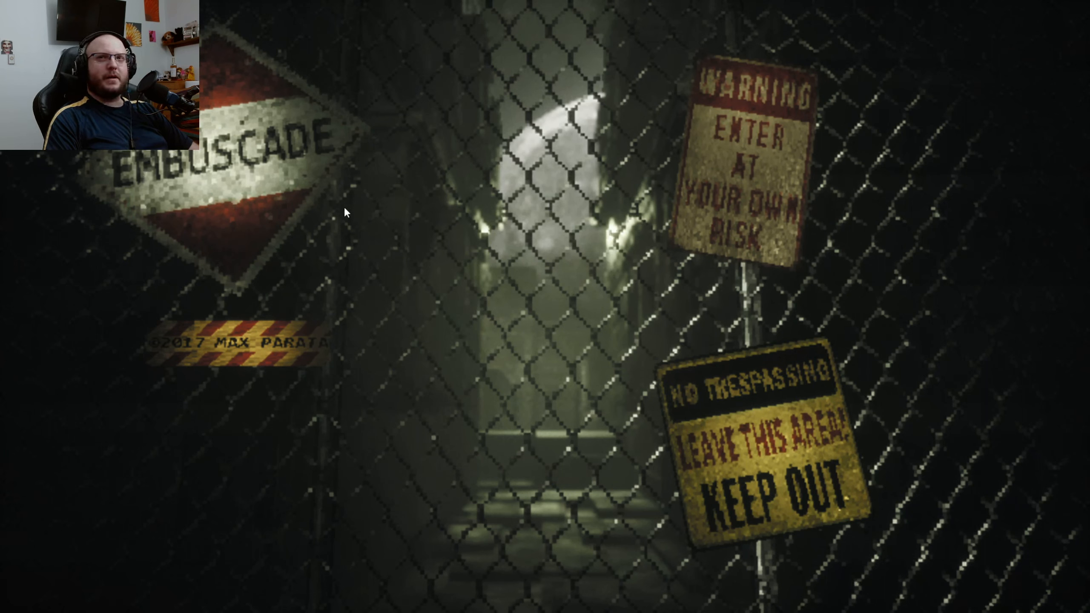
{"action": "mouse_move", "coordinate": [780, 105]}
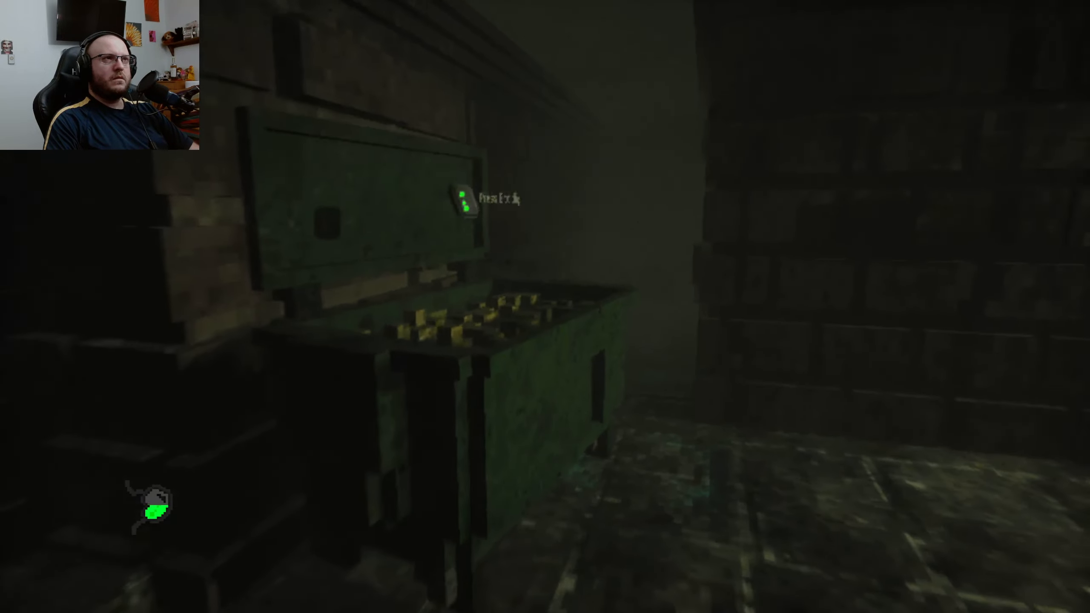
{"action": "mouse_move", "coordinate": [545, 307]}
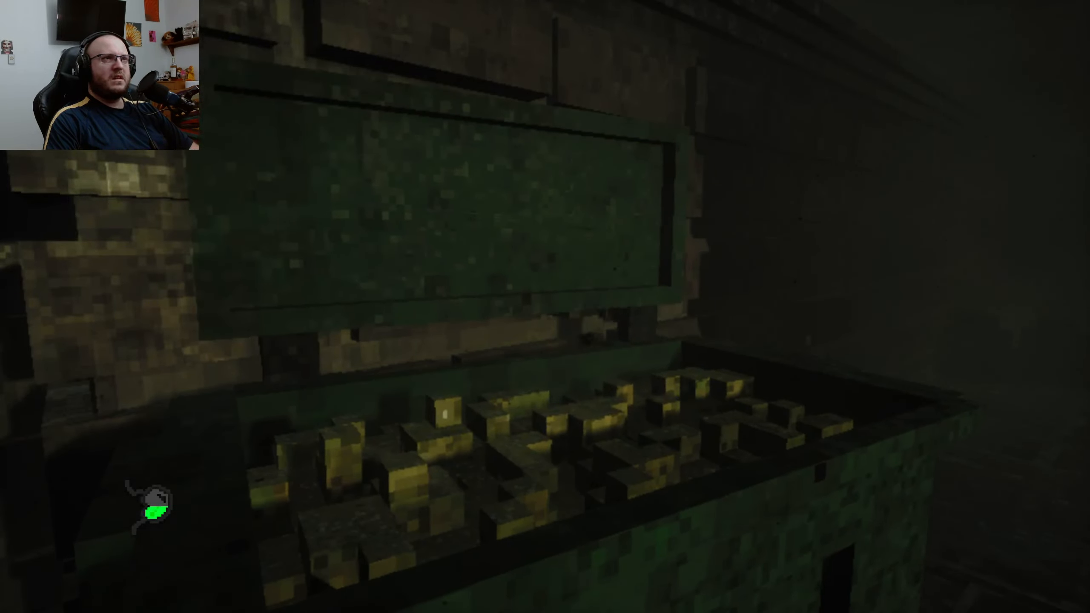
{"action": "mouse_move", "coordinate": [545, 306]}
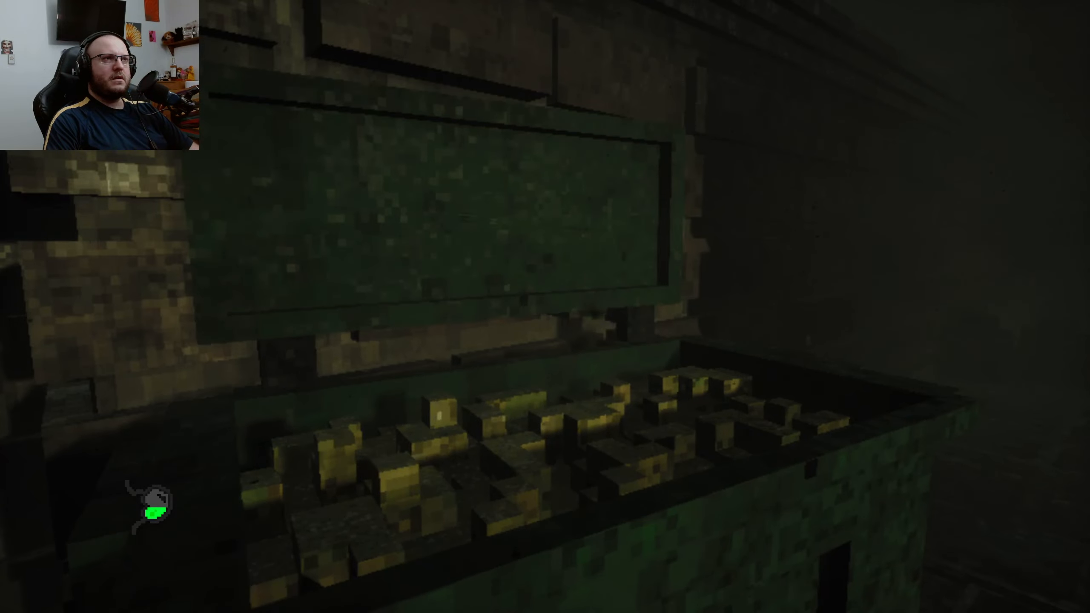
{"action": "mouse_move", "coordinate": [546, 307]}
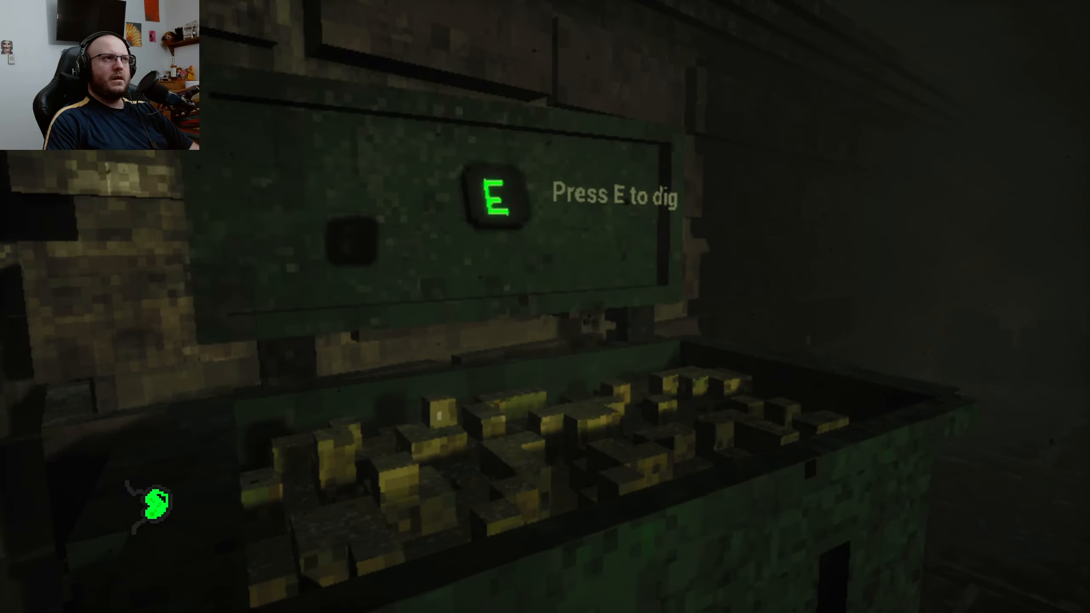
Step: Dig through the rubble in the first green bin
{"action": "key", "text": "e"}
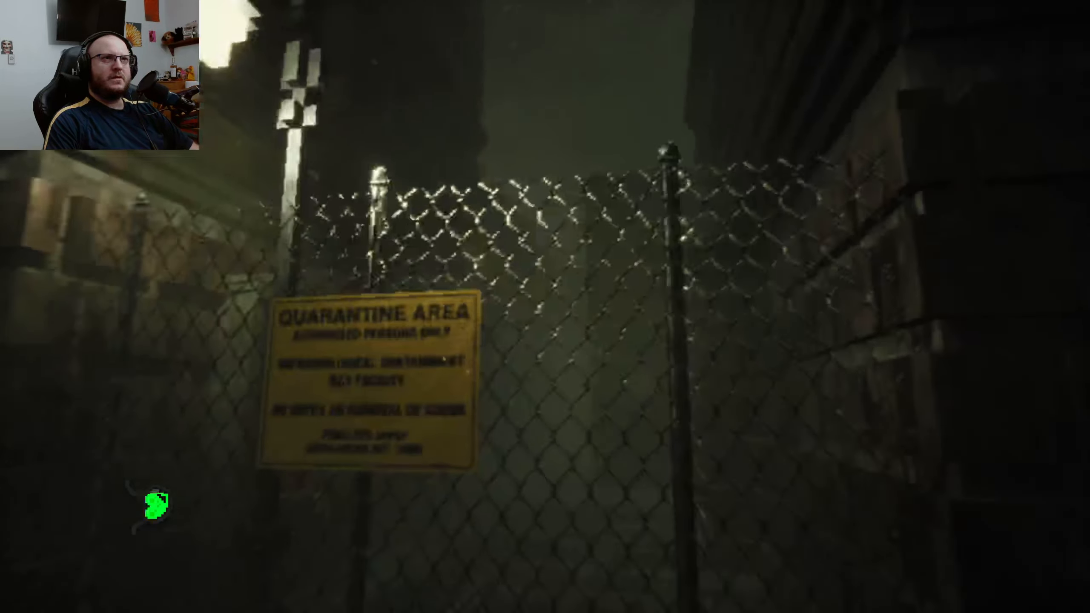
{"action": "mouse_move", "coordinate": [545, 307]}
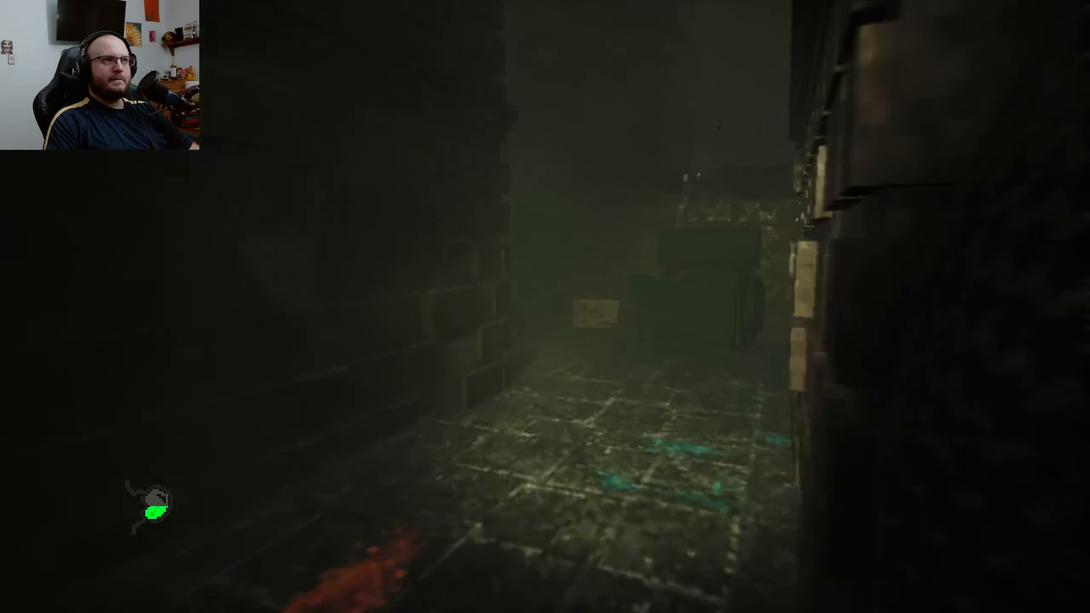
{"action": "mouse_move", "coordinate": [545, 307]}
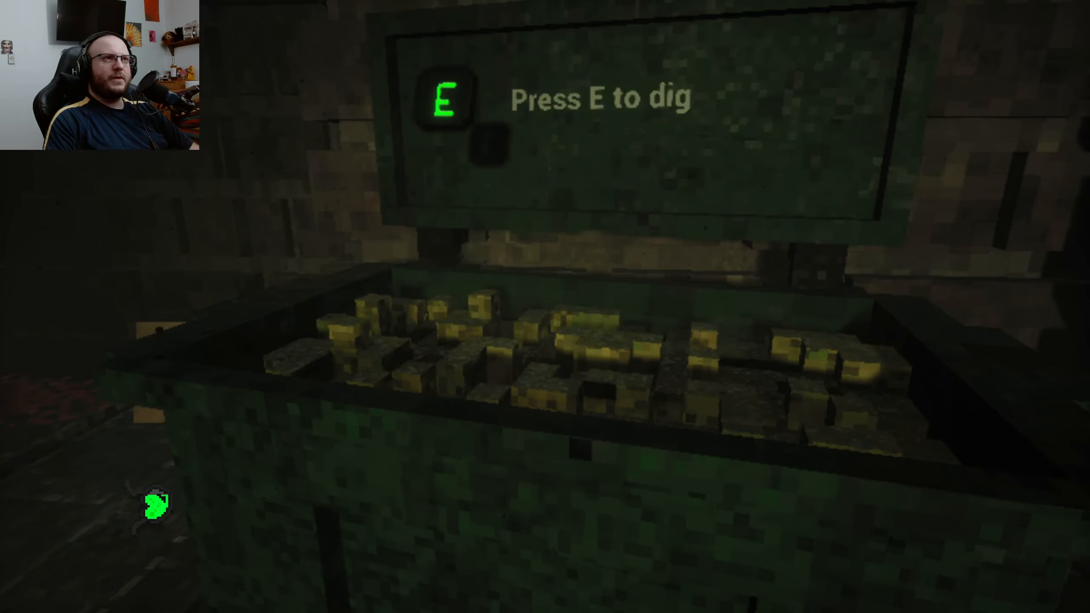
Step: Dig through the rubble in the second dumpster
{"action": "key", "text": "e"}
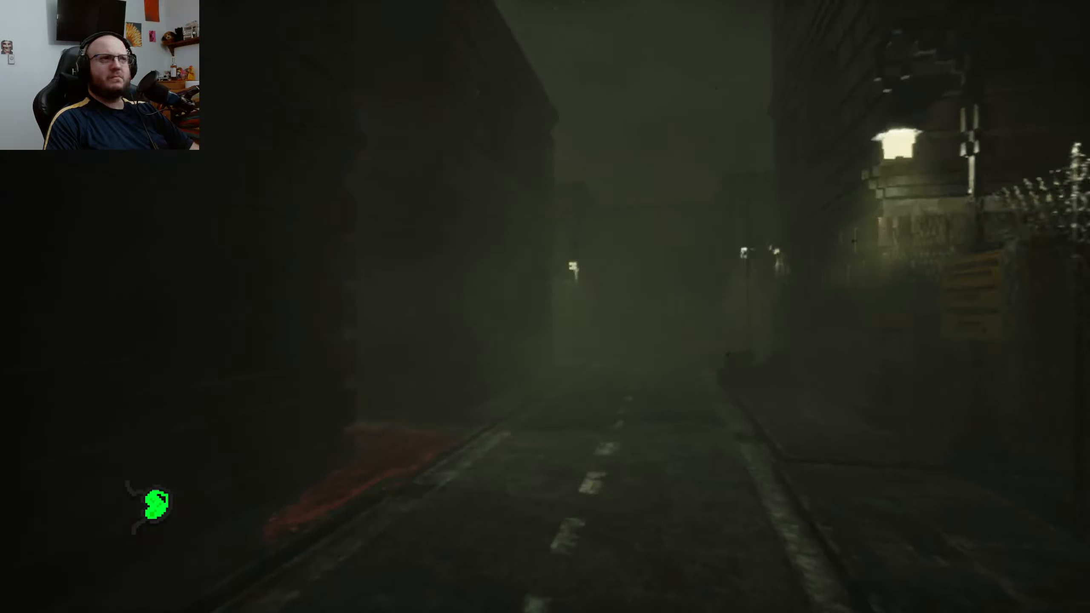
{"action": "mouse_move", "coordinate": [545, 306]}
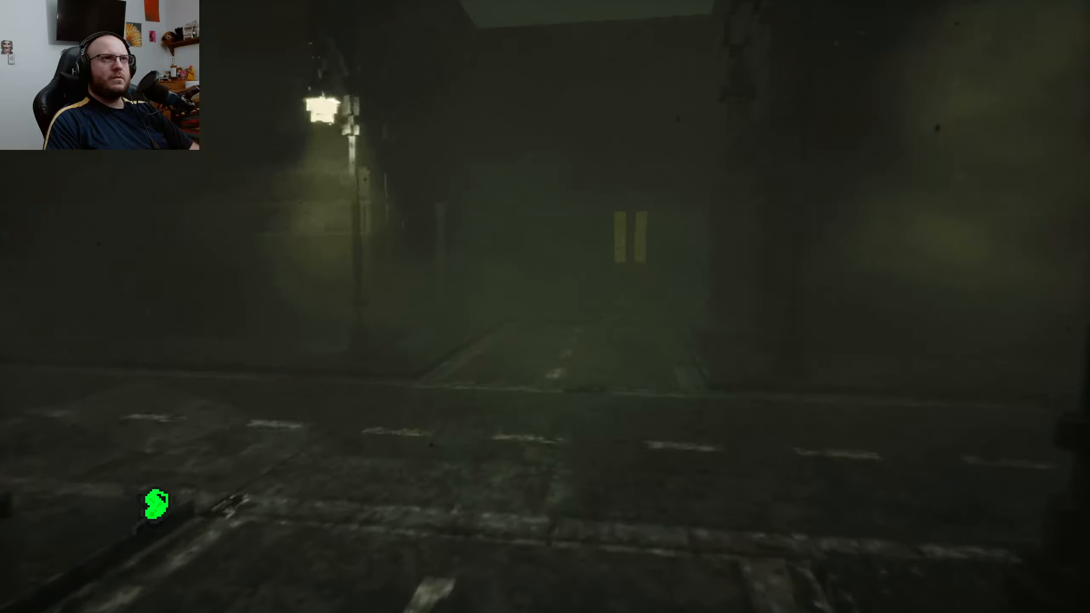
{"action": "mouse_move", "coordinate": [545, 307]}
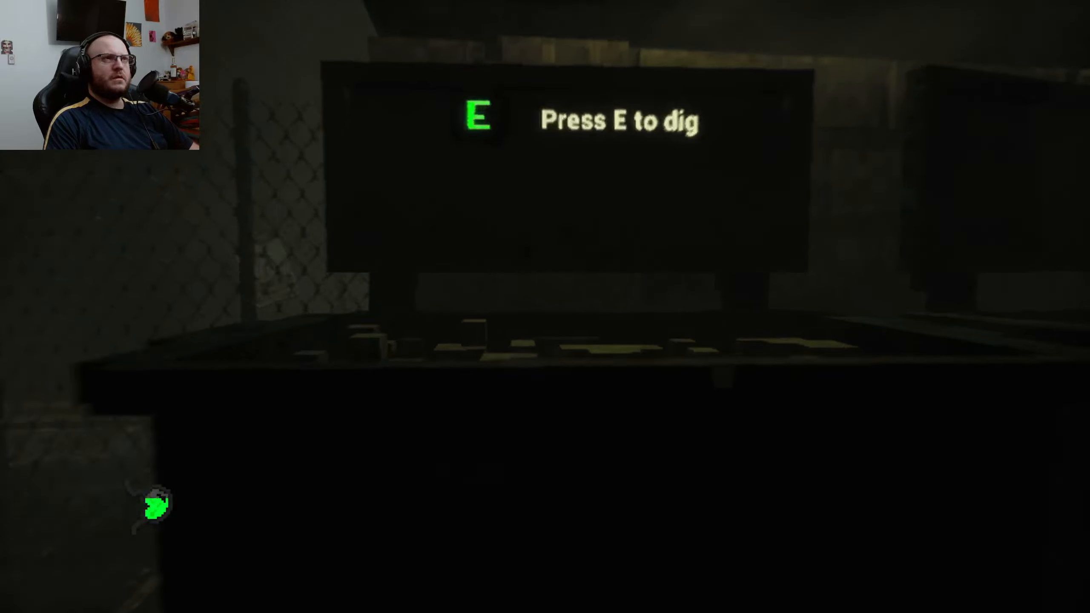
Step: Dig through the third dark bin before heading between the buildings
{"action": "key", "text": "e"}
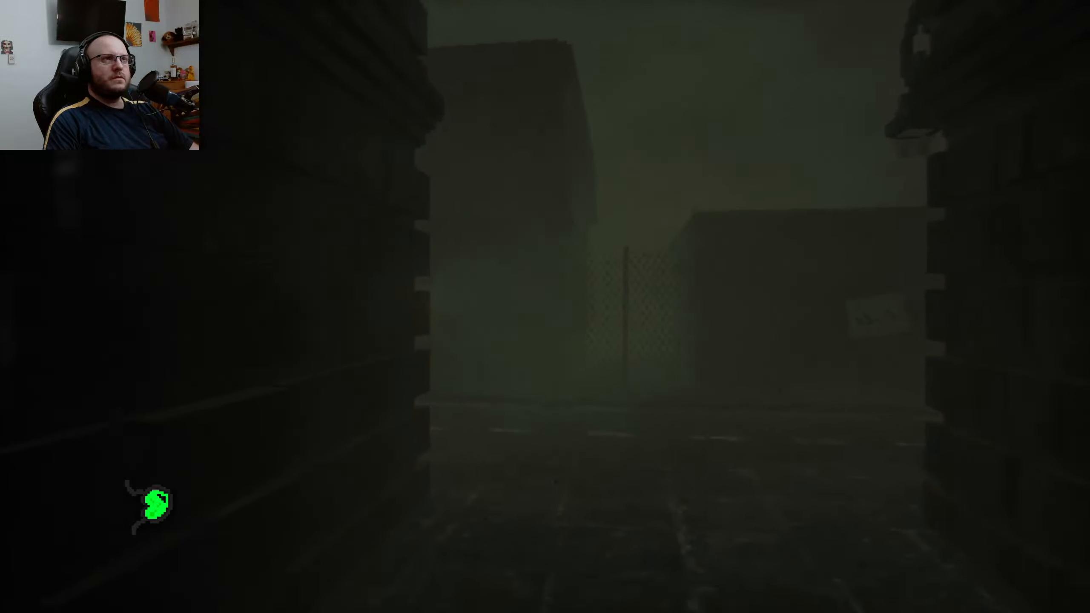
{"action": "mouse_move", "coordinate": [546, 307]}
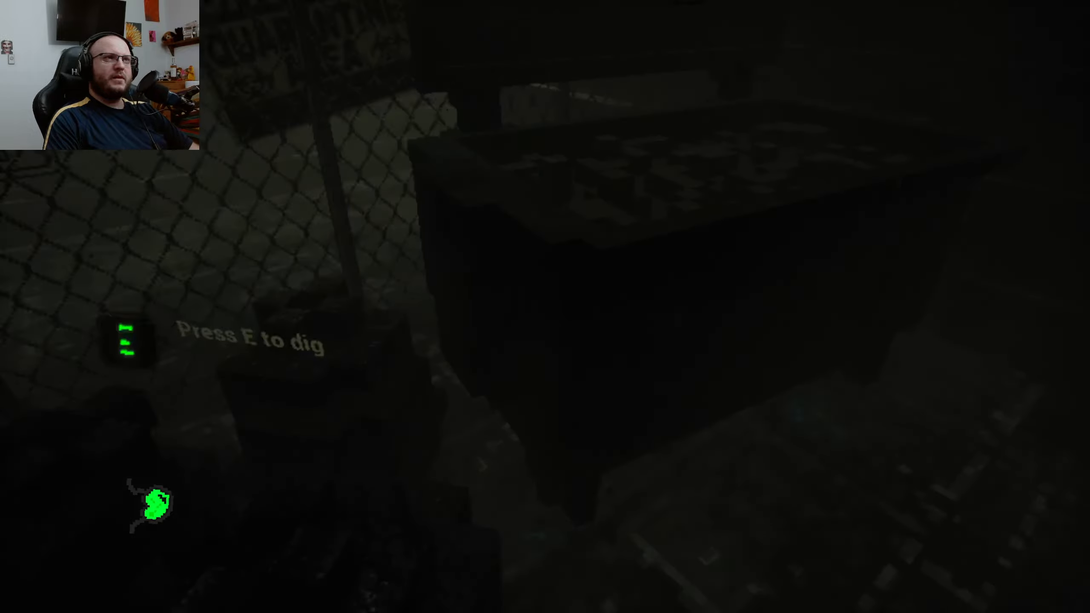
Step: Dig through the fourth bin beside the chain-link fence
{"action": "key", "text": "e"}
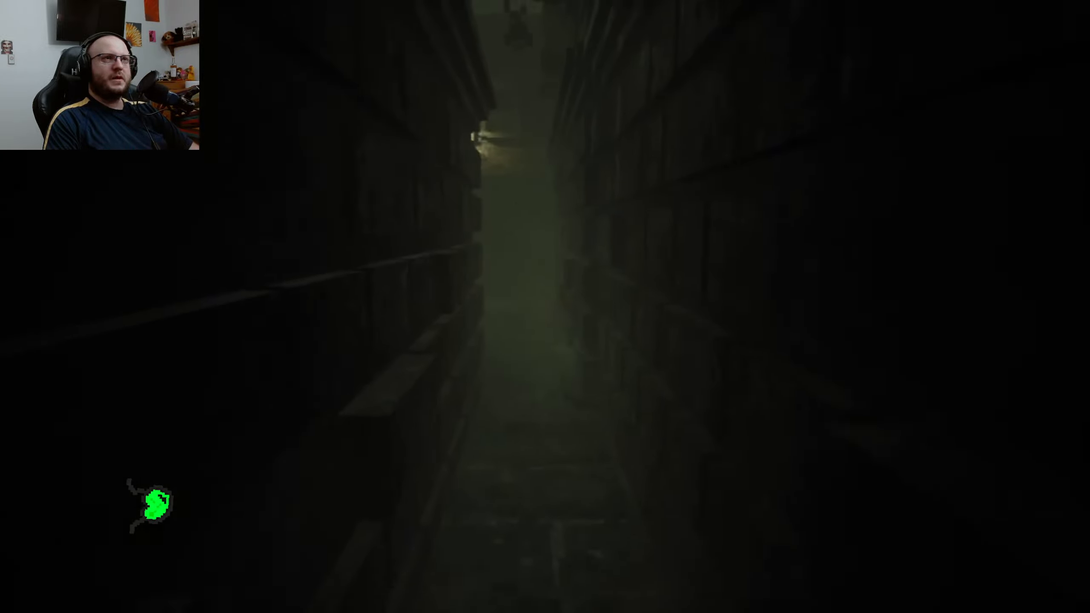
Step: Walk forward down the dark narrow corridor until the credits appear
{"action": "key", "text": "w"}
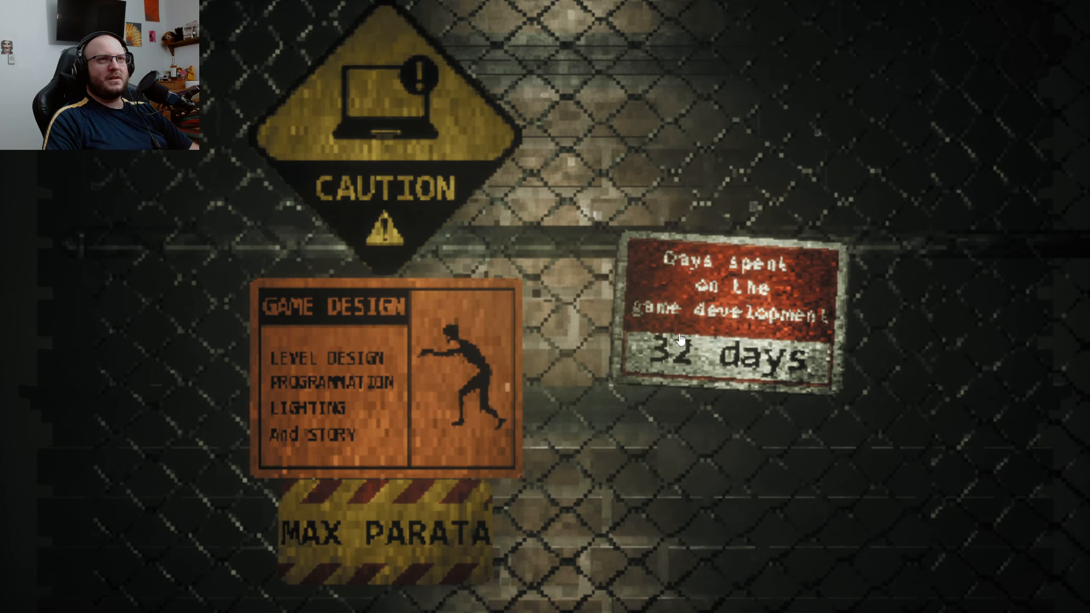
{"action": "mouse_move", "coordinate": [788, 379]}
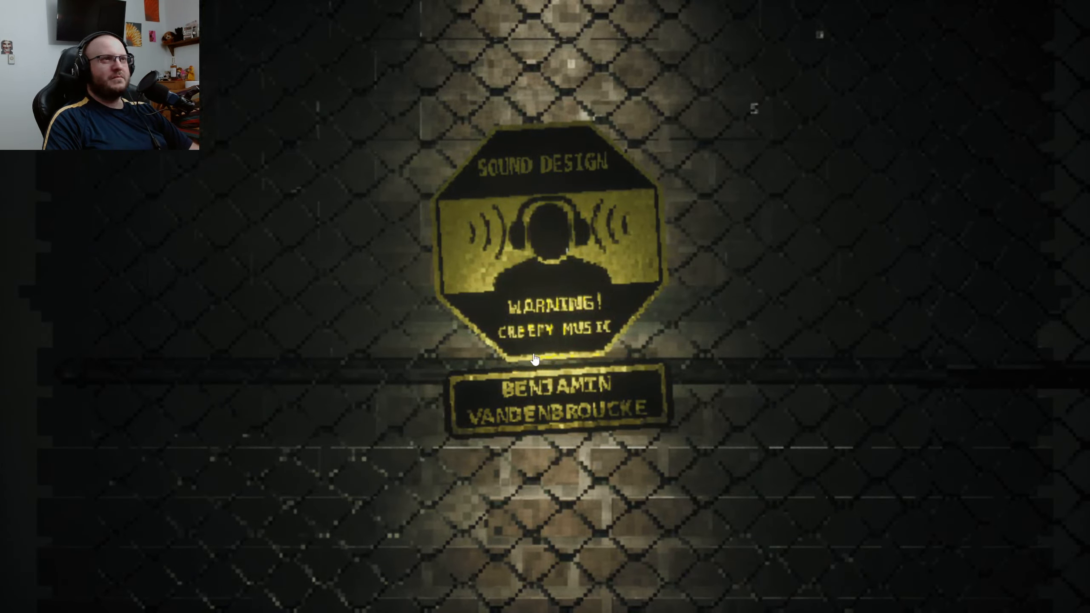
{"action": "mouse_move", "coordinate": [597, 452]}
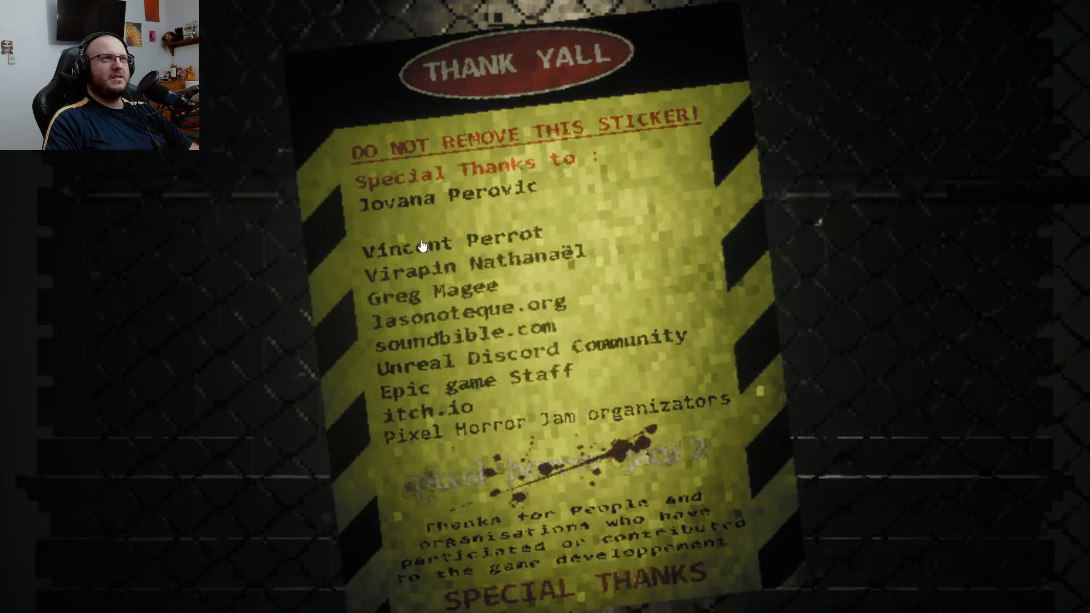
{"action": "mouse_move", "coordinate": [450, 94]}
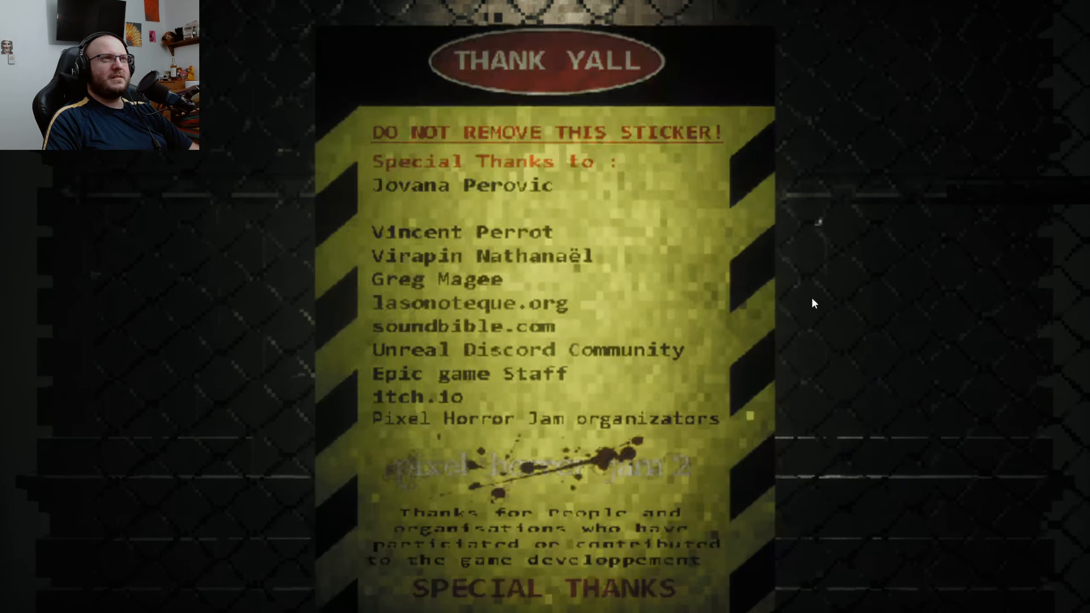
{"action": "mouse_move", "coordinate": [836, 282]}
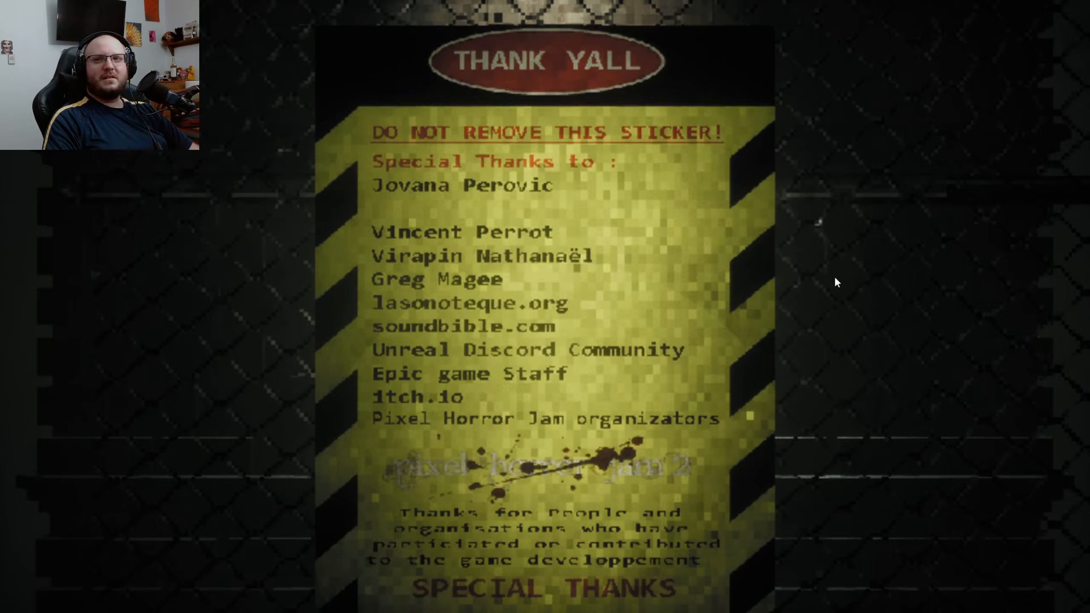